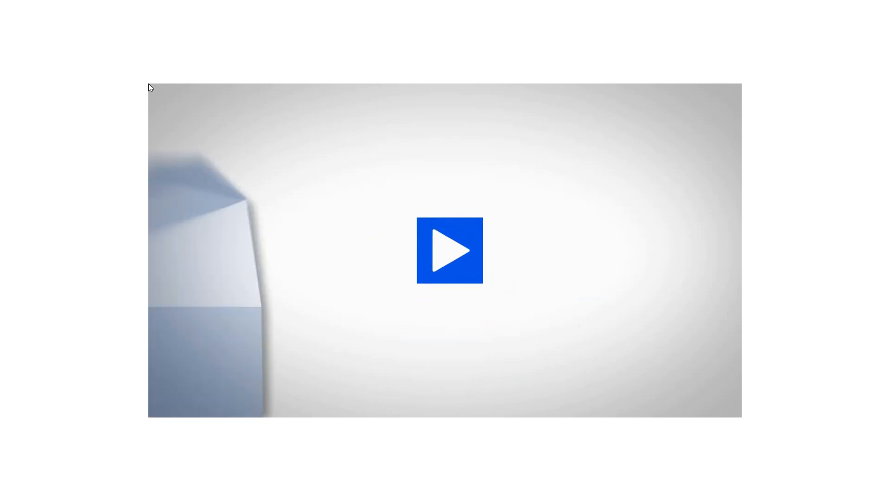
# Step: Drag Room1's right wall outward until the room reads 26' 4" wide by 12' 8" deep
pyautogui.click(449, 249)
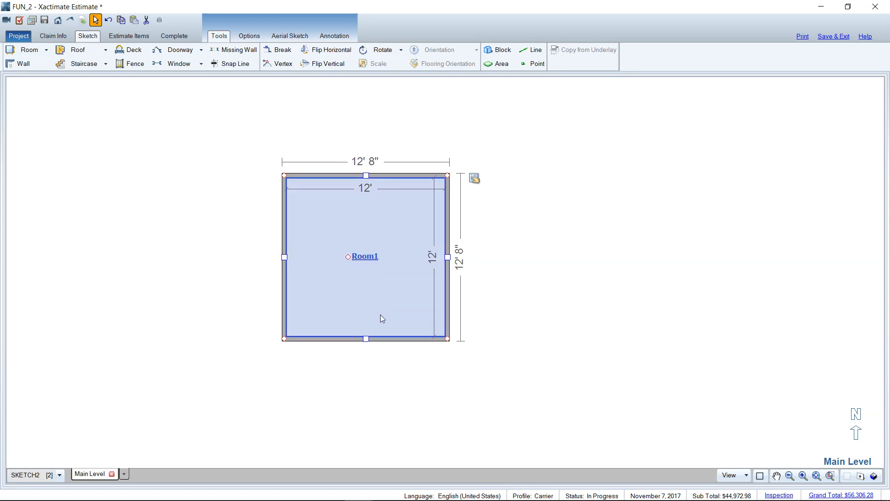
pyautogui.moveTo(353, 320)
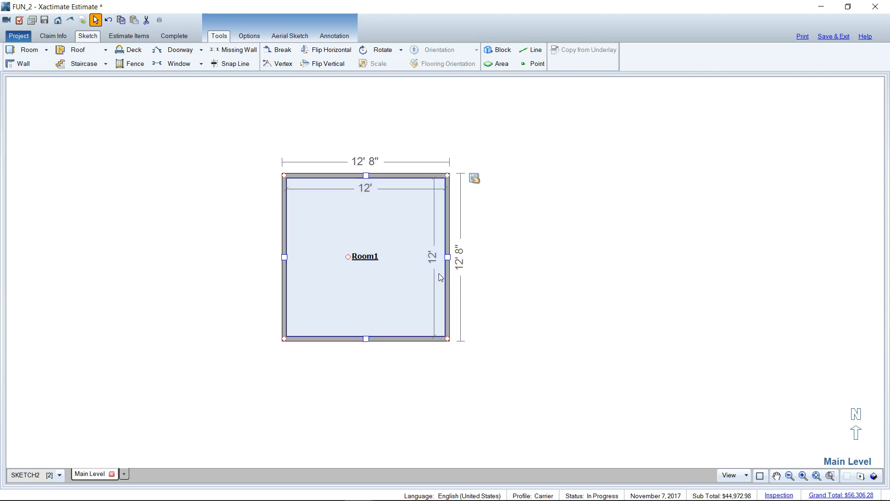
pyautogui.click(446, 256)
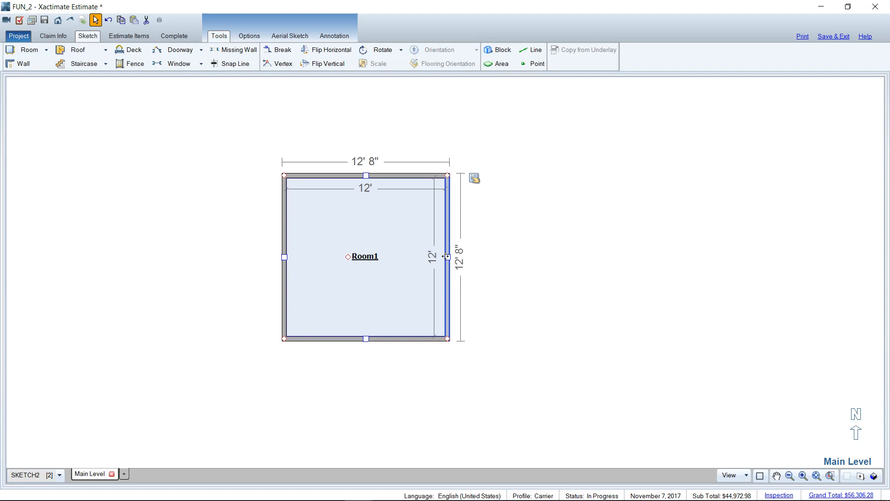
pyautogui.moveTo(447, 256); pyautogui.dragTo(629, 249)
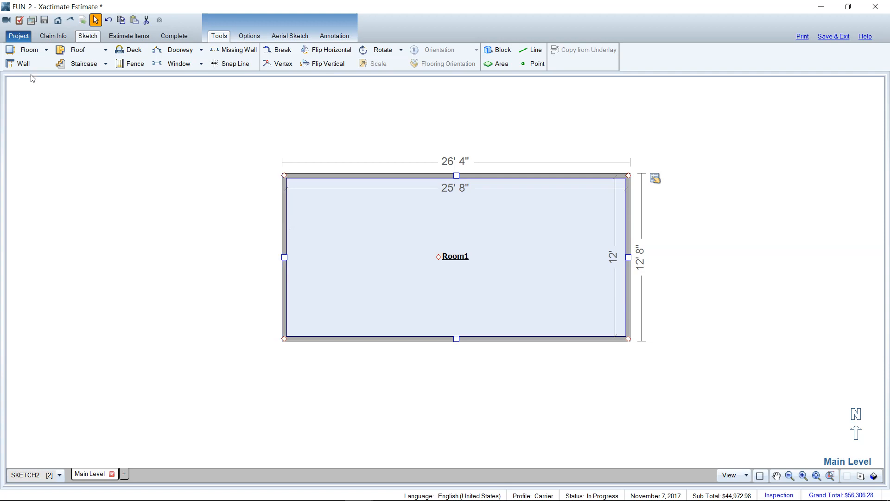
# Step: Draw a dividing wall about 14' in, leaving Room1 at 13' 10" by 12' beside a new Room2
pyautogui.click(24, 64)
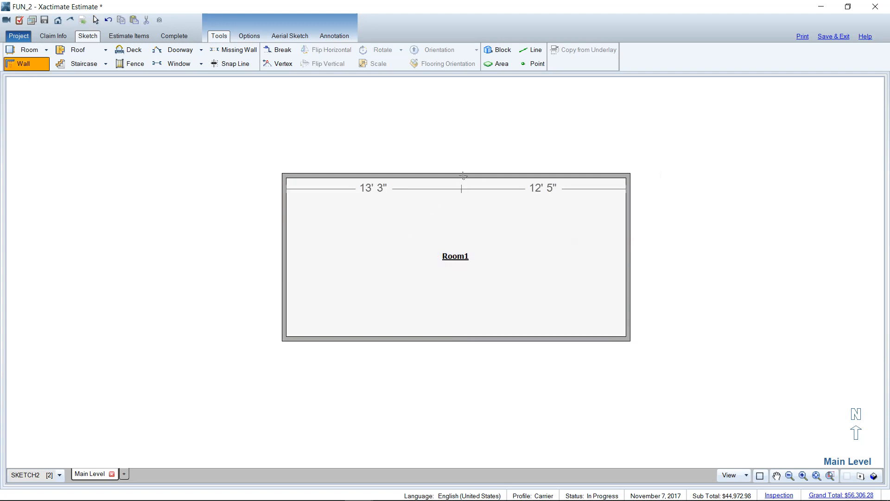
pyautogui.moveTo(462, 175); pyautogui.dragTo(469, 179)
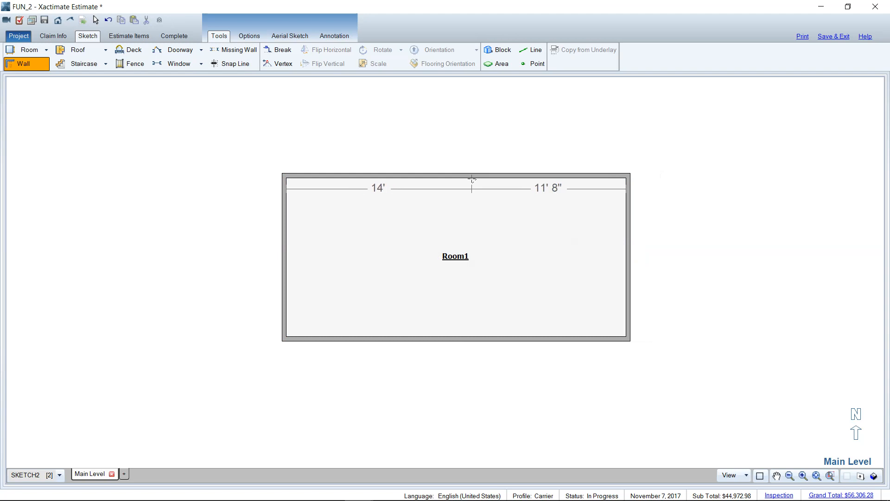
pyautogui.moveTo(472, 179); pyautogui.dragTo(472, 277)
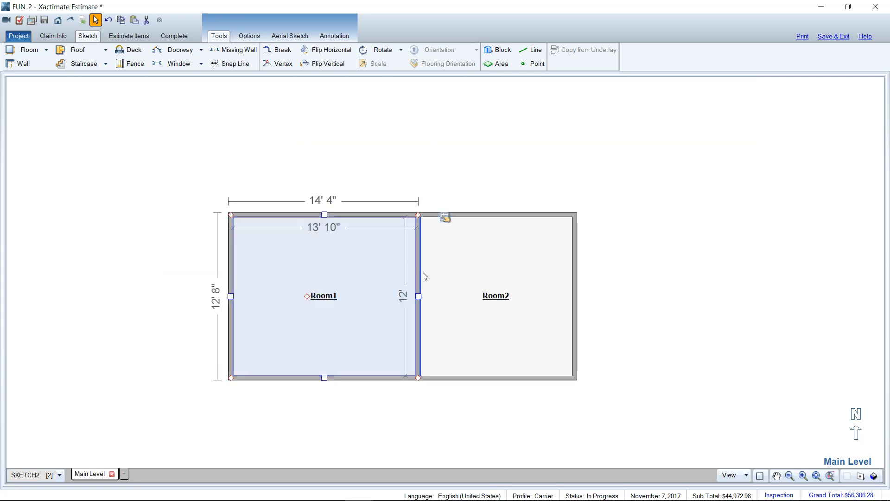
pyautogui.click(495, 295)
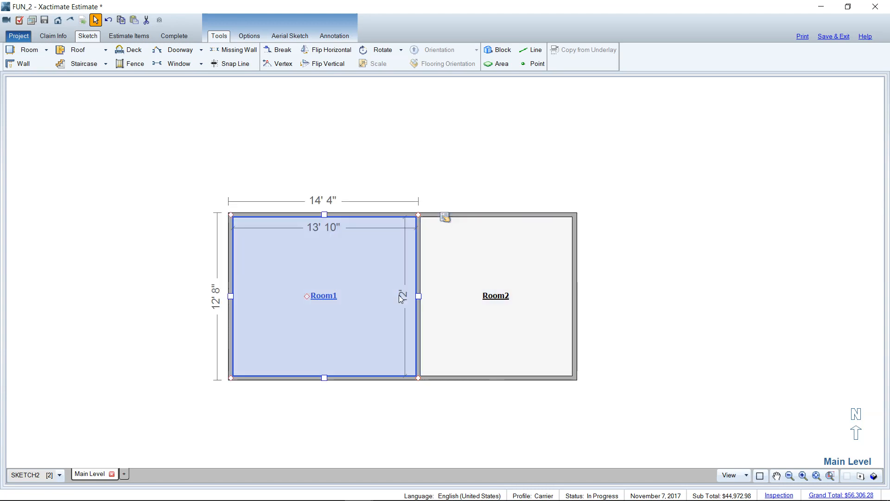
pyautogui.click(495, 326)
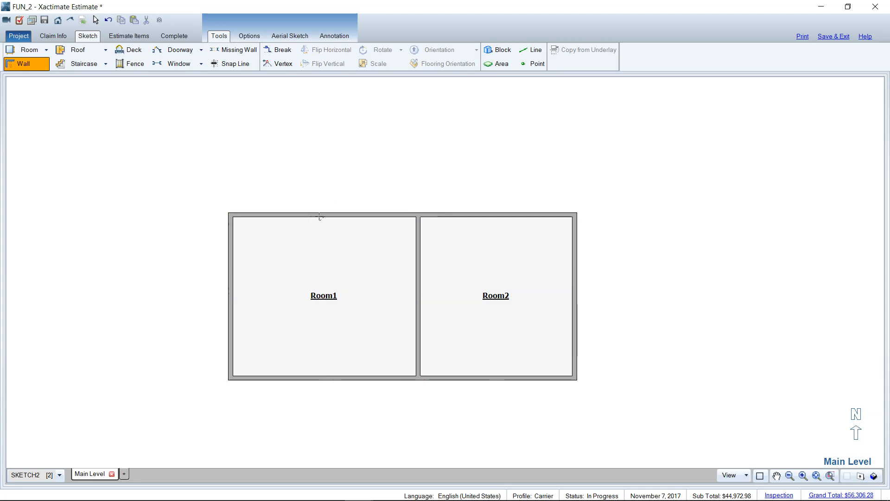
pyautogui.moveTo(315, 248)
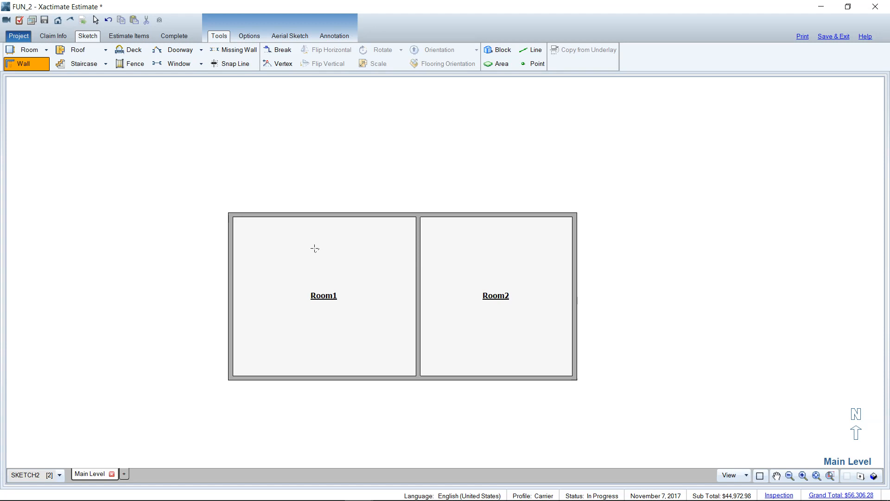
pyautogui.moveTo(265, 249)
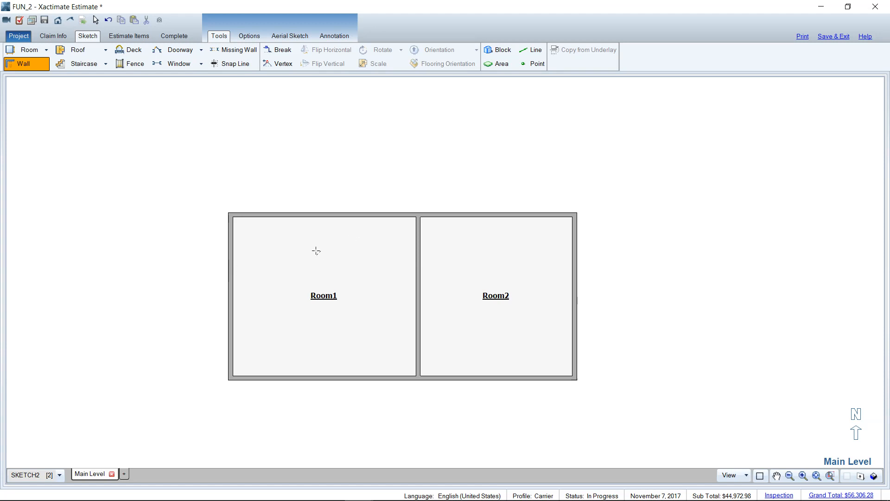
pyautogui.moveTo(315, 249)
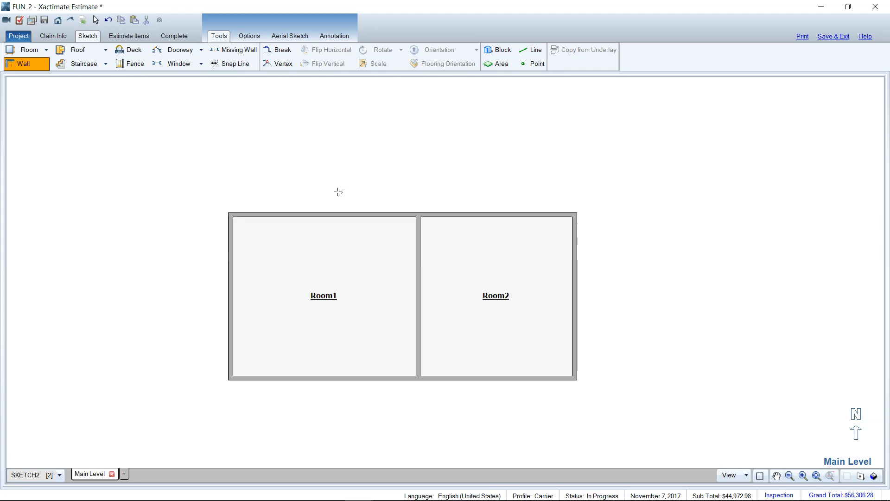
# Step: Place a default 12' square Room1 on the Main Level and reselect it
pyautogui.click(95, 19)
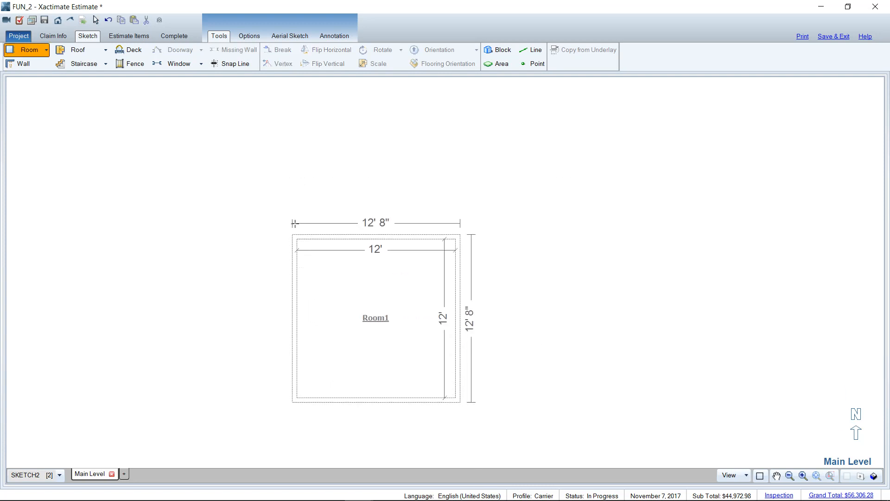
pyautogui.click(376, 317)
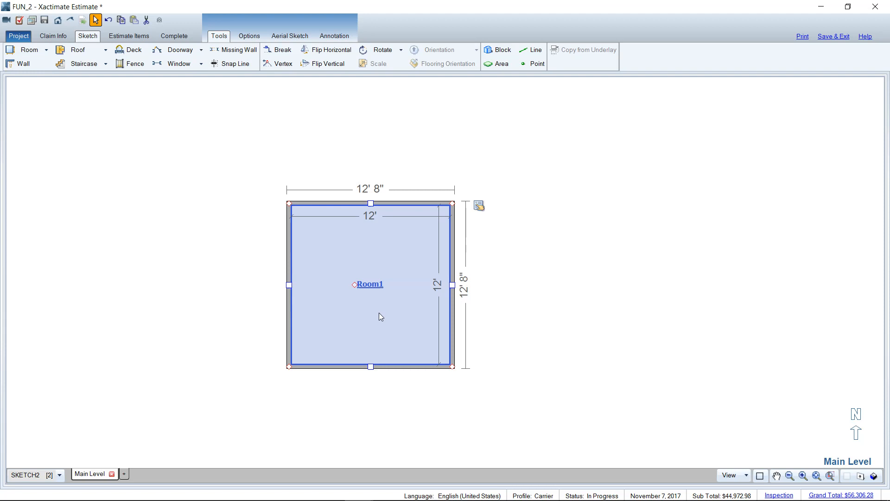
pyautogui.click(653, 247)
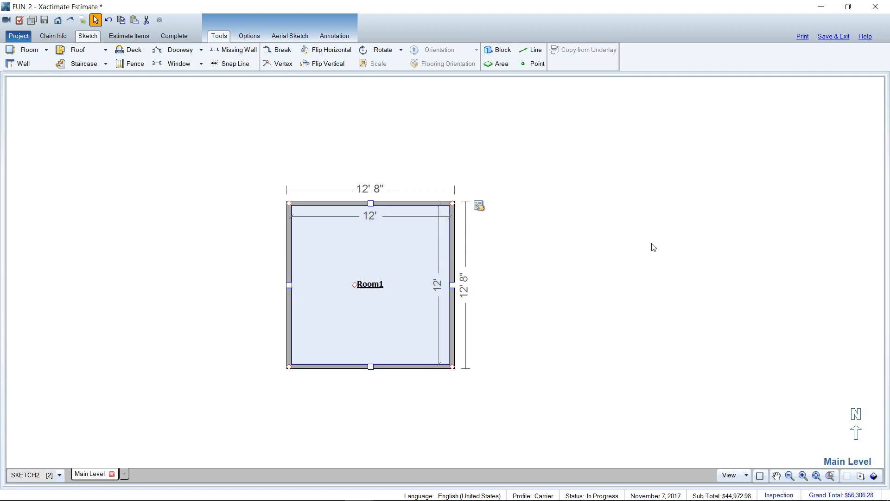
pyautogui.click(385, 249)
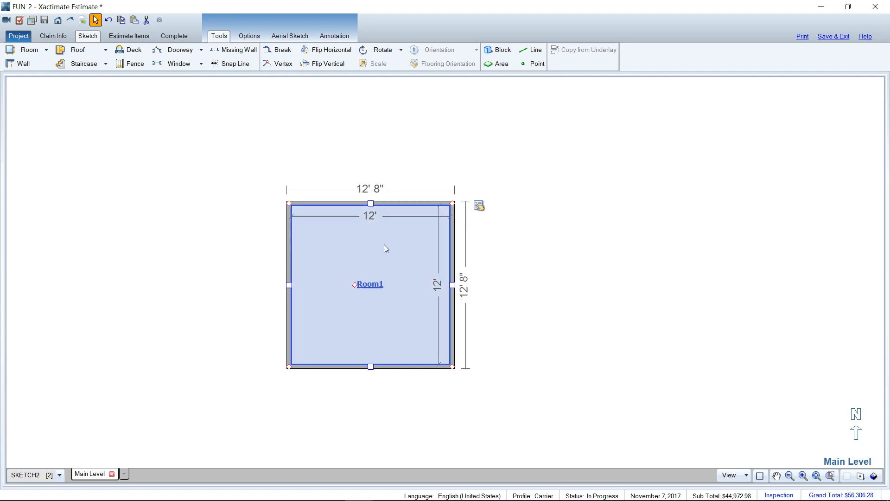
pyautogui.moveTo(405, 245)
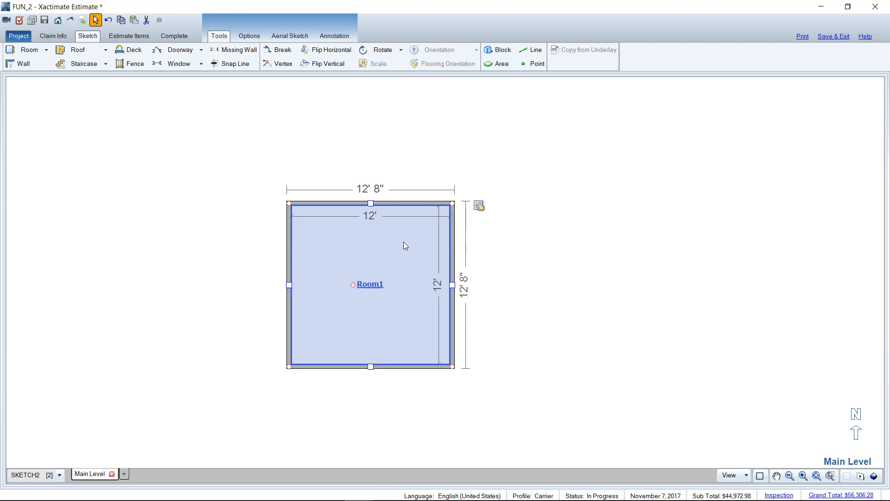
pyautogui.moveTo(400, 278)
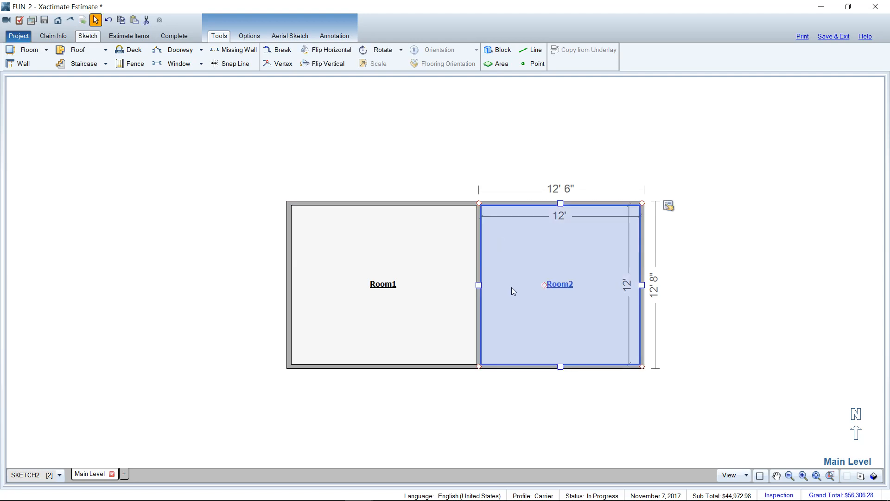
pyautogui.moveTo(521, 305)
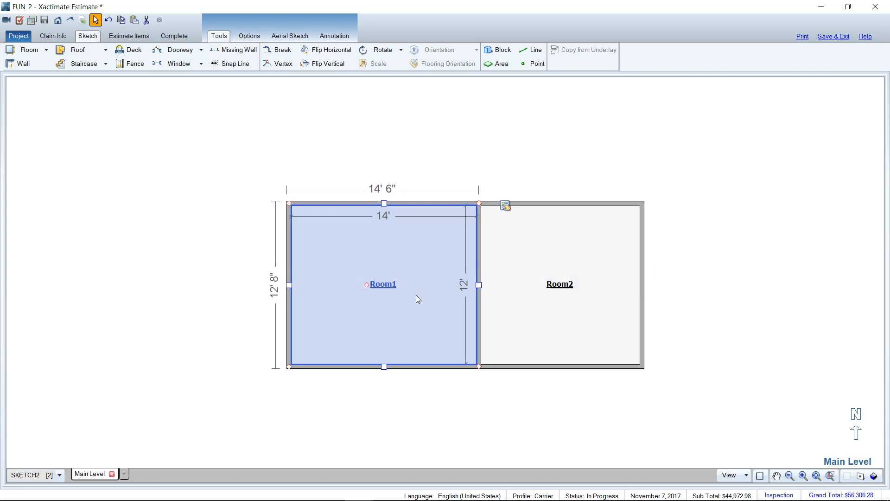
pyautogui.moveTo(415, 250)
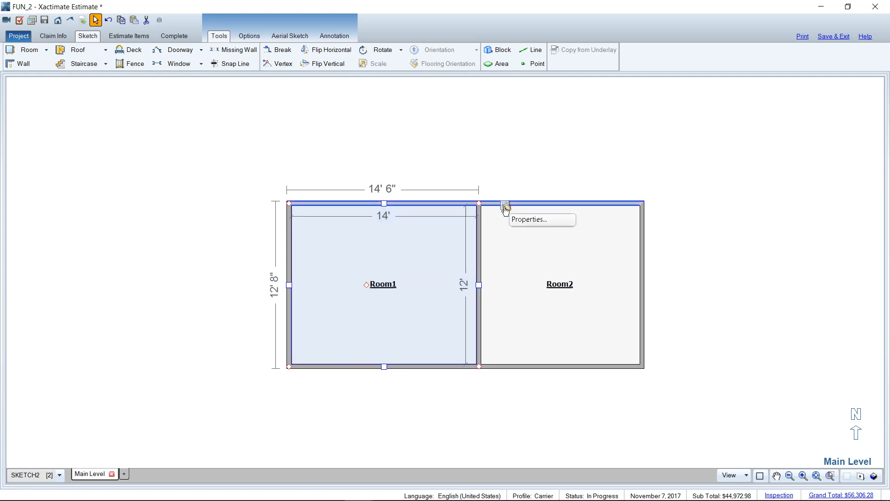
# Step: Enter 10 in Room1's properties and select Room2 for removal
pyautogui.click(528, 220)
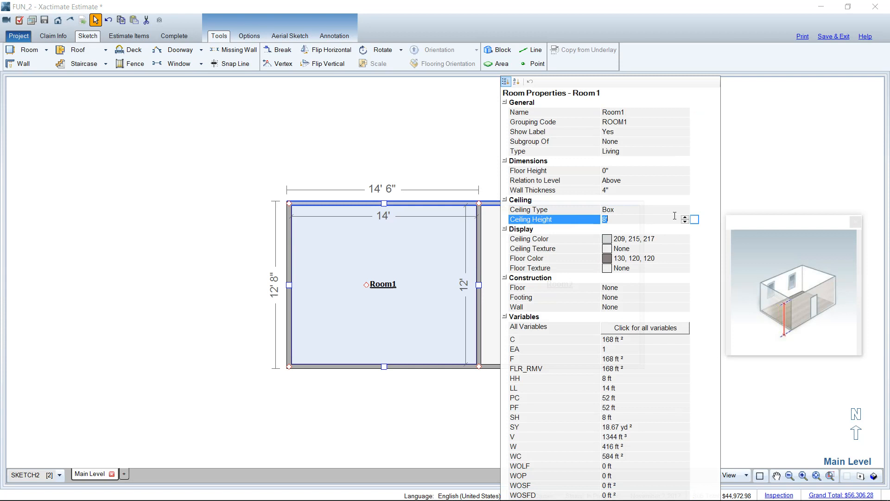
pyautogui.write('10')
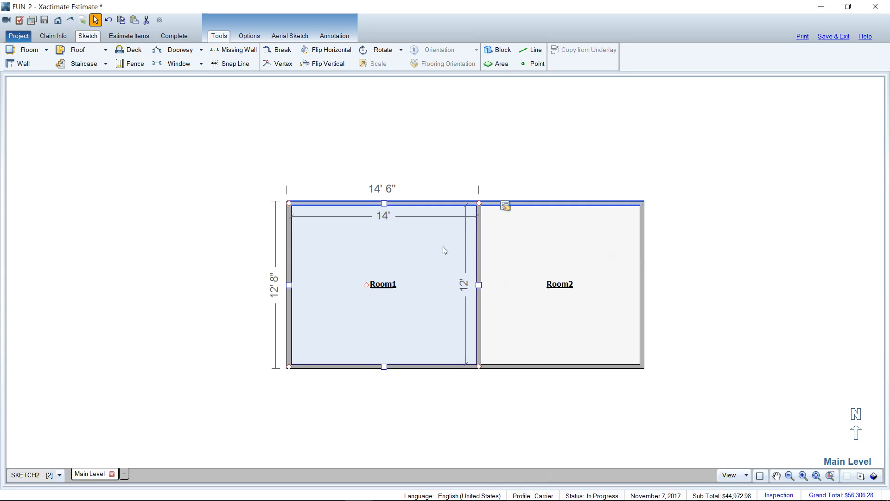
pyautogui.click(559, 284)
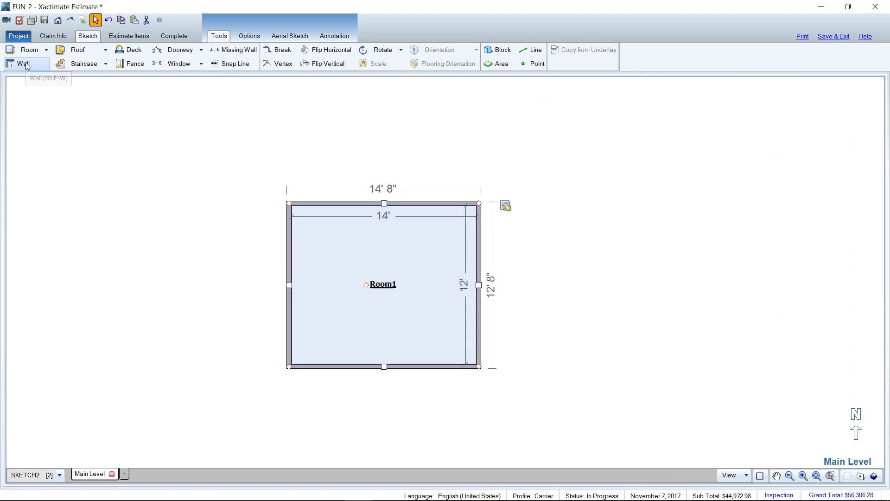
# Step: Draw walls enclosing an 11' 3" by 12' Room2 directly right of Room1
pyautogui.click(23, 64)
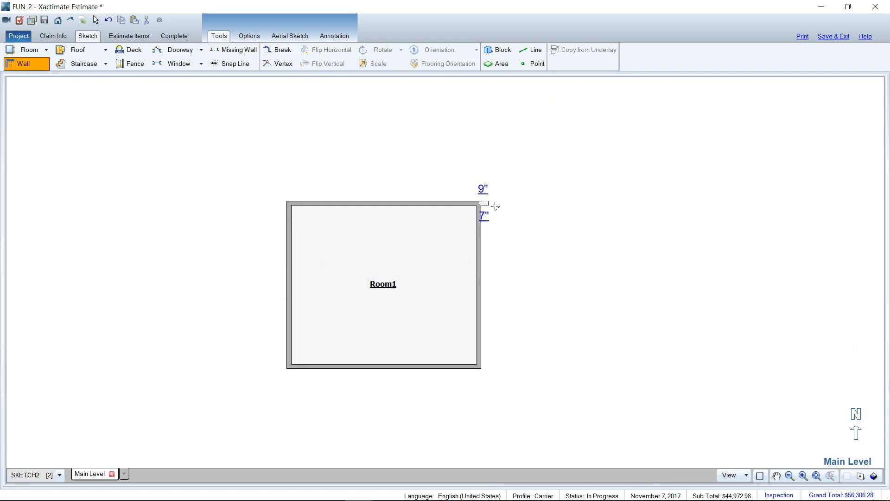
pyautogui.moveTo(483, 206); pyautogui.dragTo(635, 370)
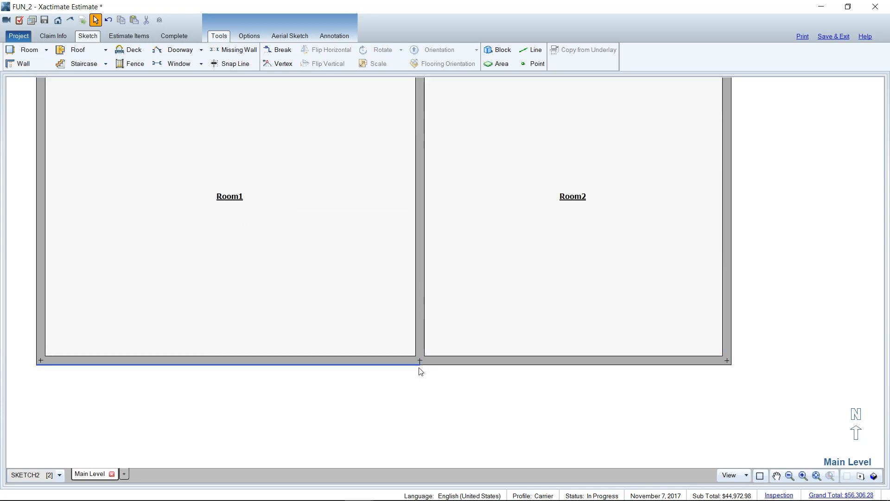
pyautogui.click(573, 361)
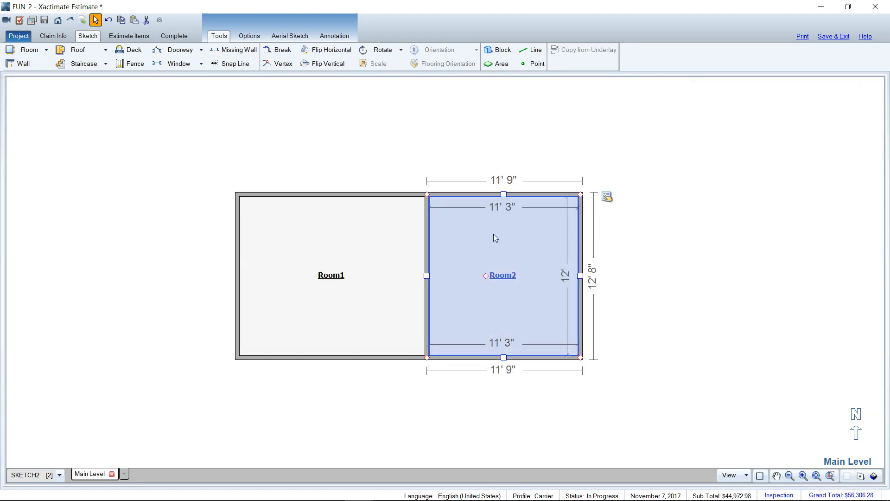
# Step: Delete the wall-drawn Room2 and select Room1 to copy it
pyautogui.press('Delete')
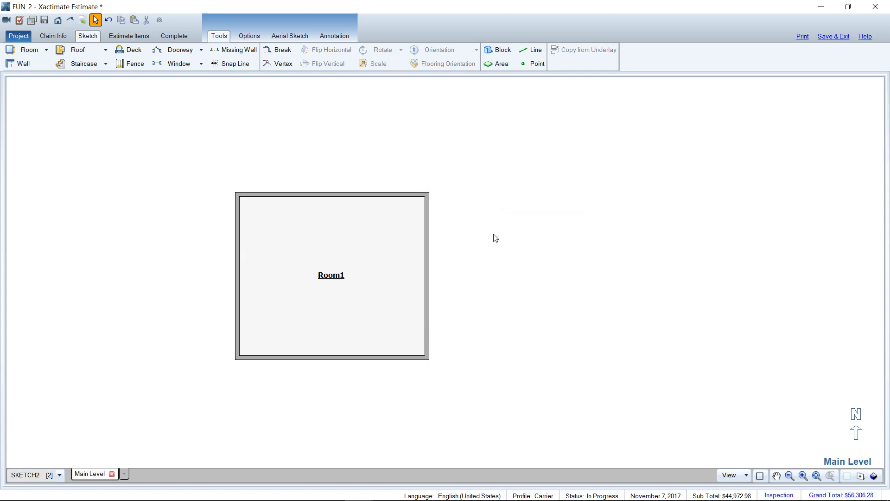
pyautogui.click(343, 241)
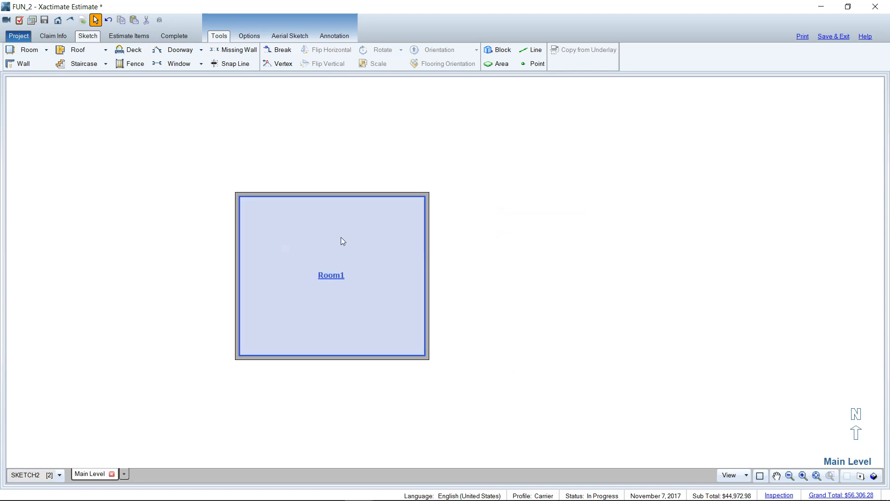
pyautogui.click(332, 274)
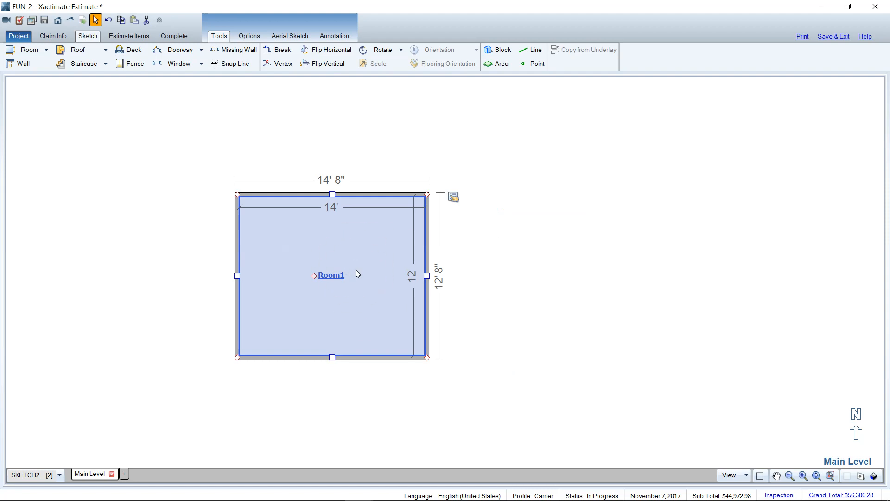
pyautogui.moveTo(362, 273)
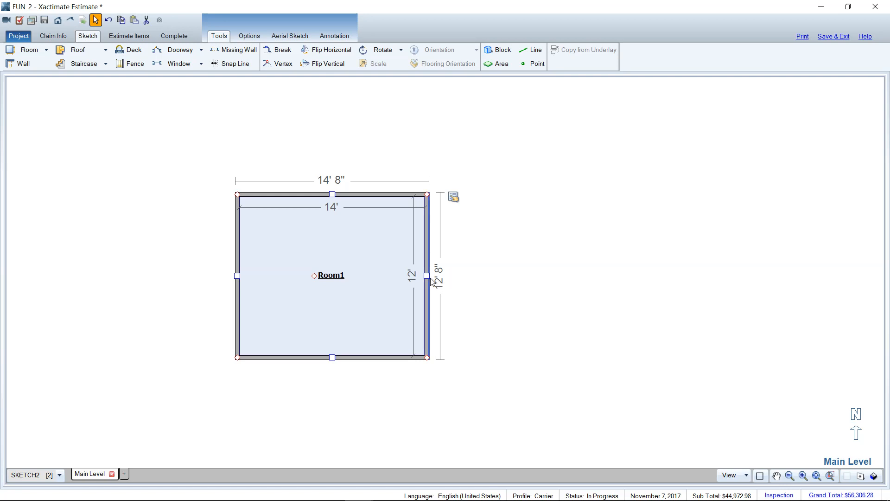
pyautogui.moveTo(458, 284)
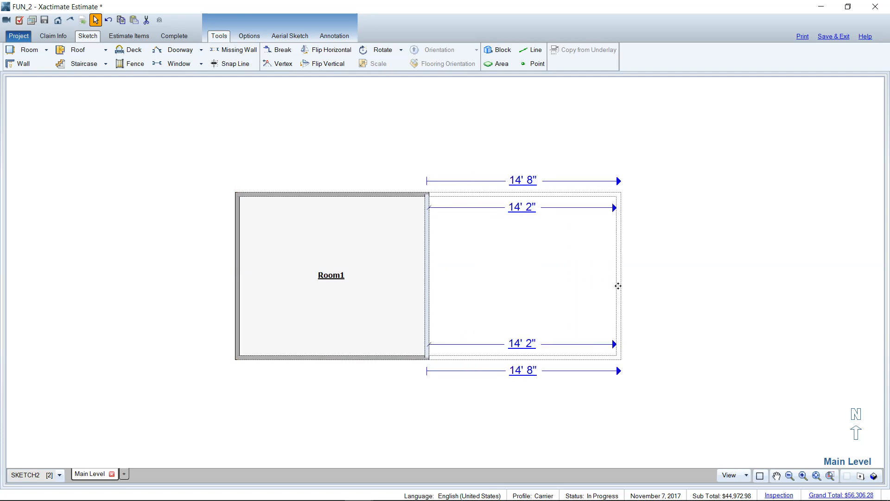
# Step: Drop a copy of Room1 beside it as a 13' 6" by 12' Room2, then reselect Room1
pyautogui.moveTo(619, 286); pyautogui.dragTo(605, 284)
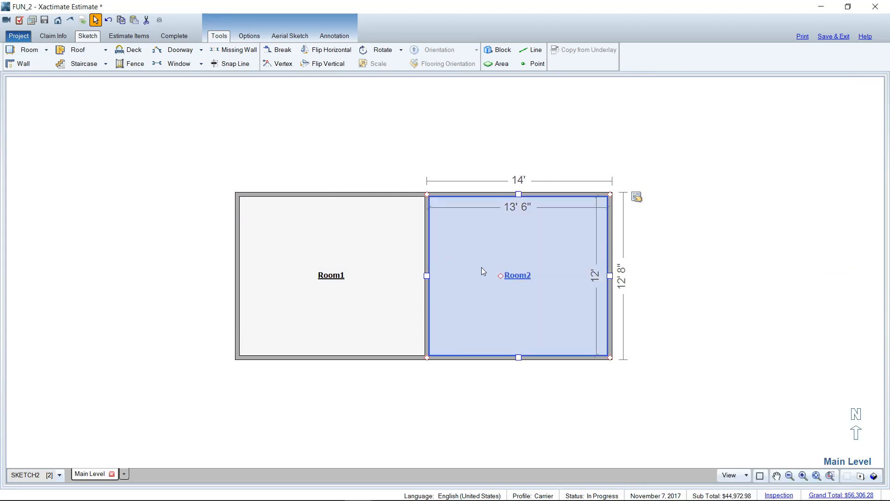
pyautogui.click(331, 254)
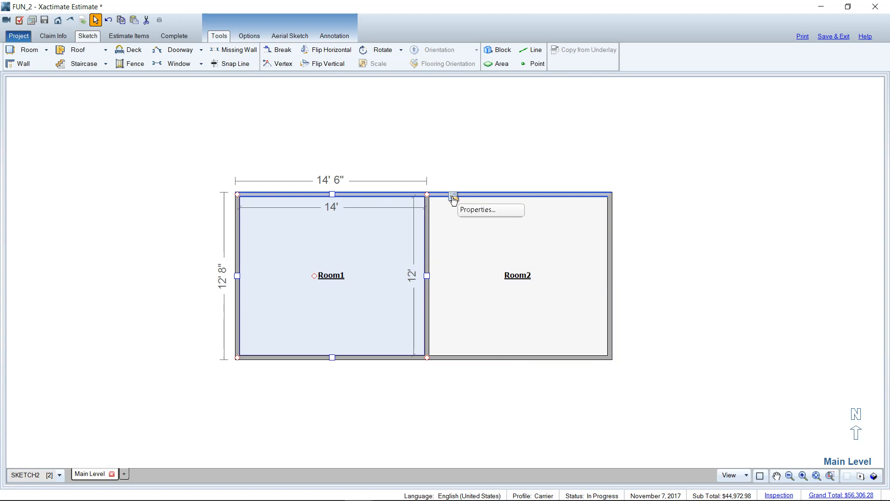
# Step: Start positioning a new 12' square room outline below Room1
pyautogui.click(478, 210)
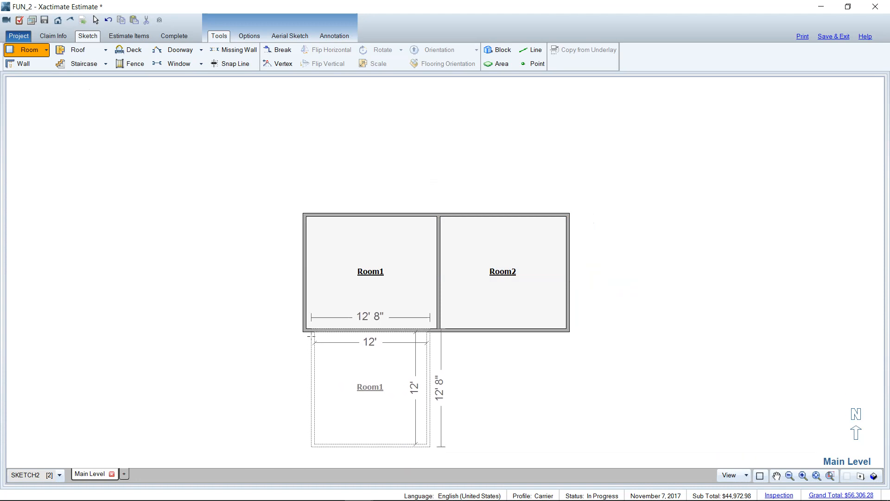
# Step: Place Room3, 12' square inside, directly below Room1 and select it
pyautogui.click(370, 387)
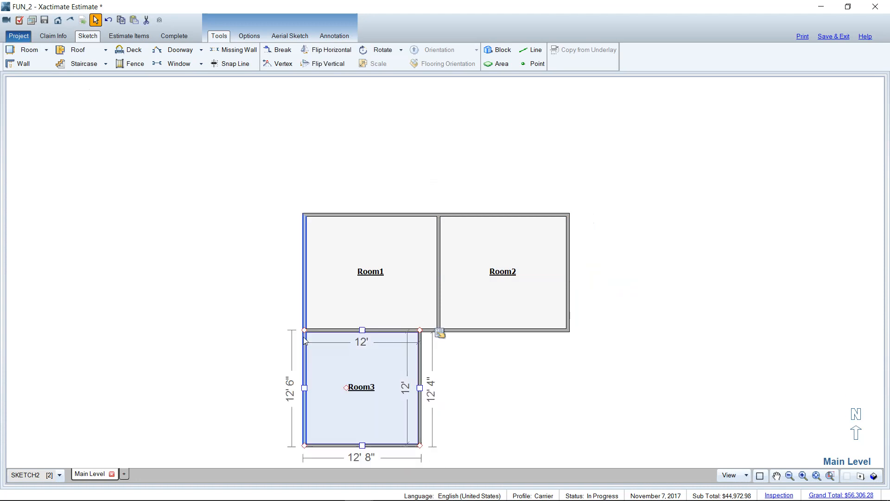
pyautogui.click(375, 405)
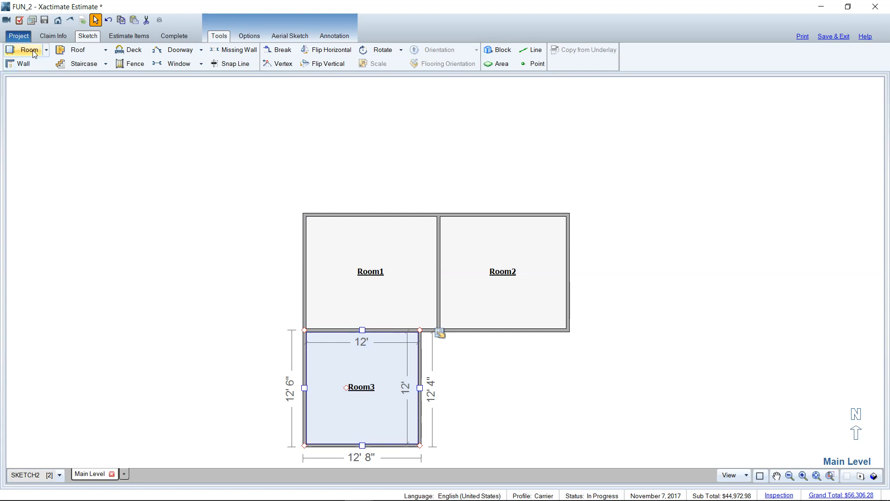
pyautogui.moveTo(28, 50)
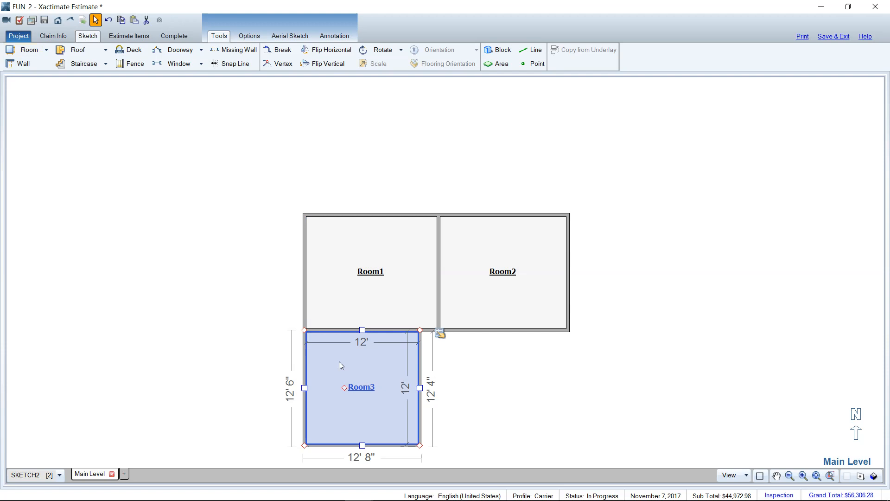
pyautogui.moveTo(365, 361)
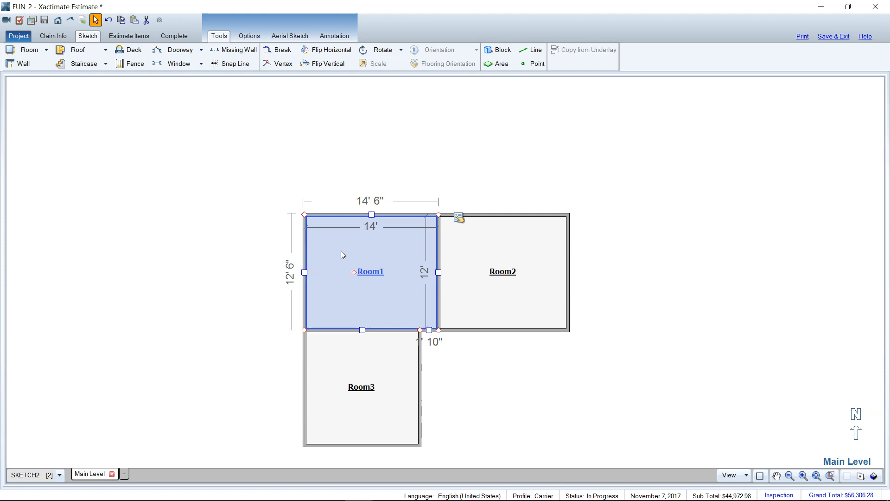
pyautogui.click(502, 271)
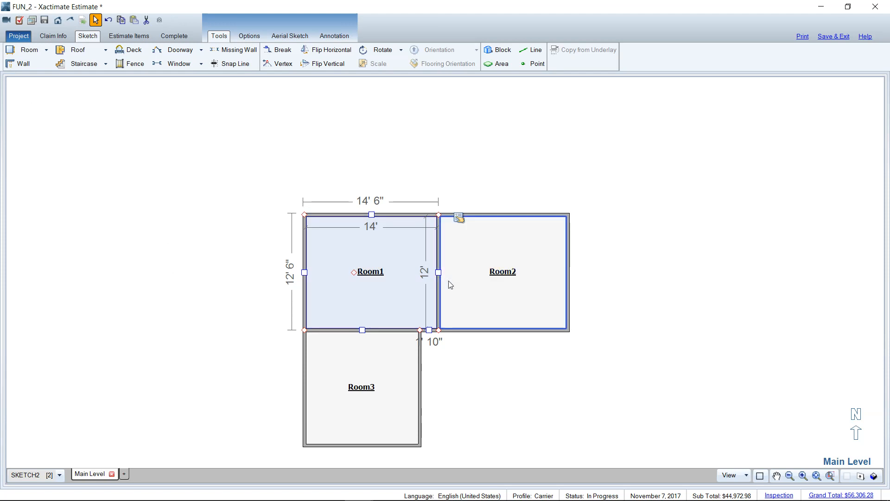
pyautogui.click(360, 387)
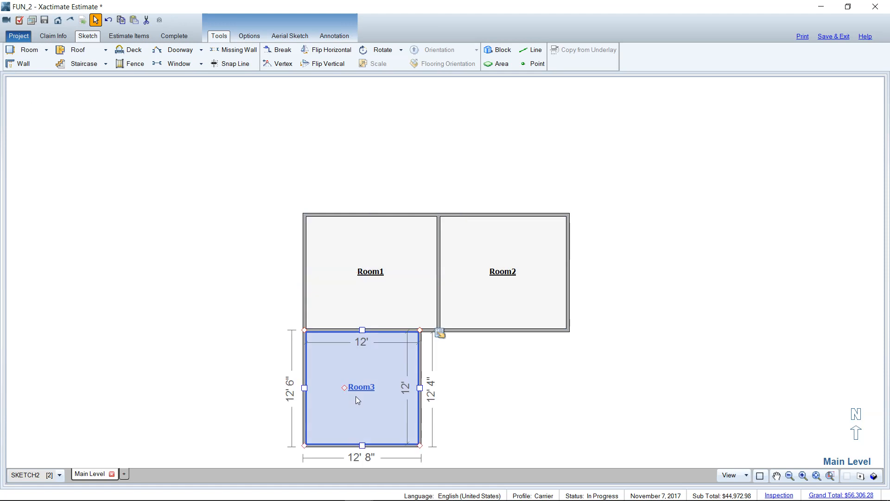
pyautogui.moveTo(361, 368)
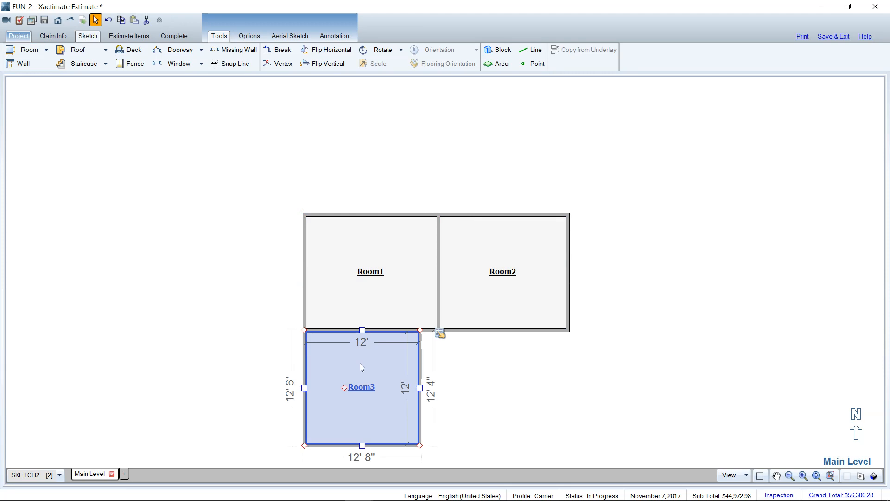
pyautogui.moveTo(345, 363)
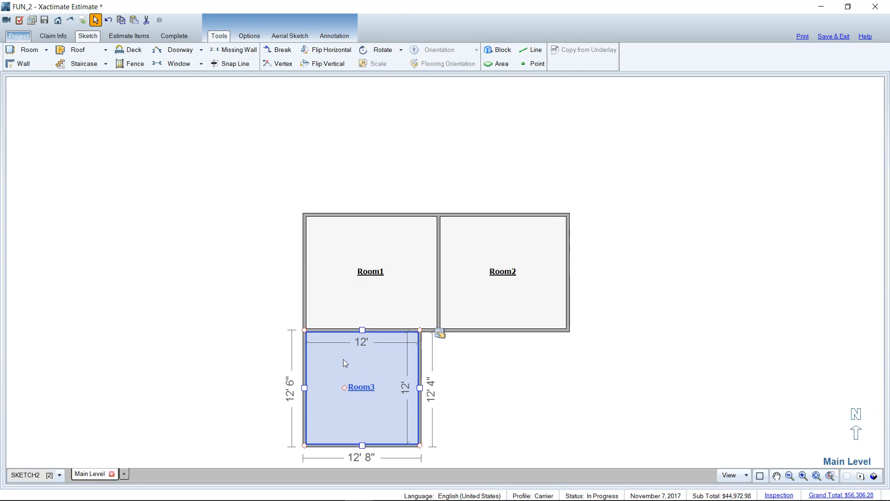